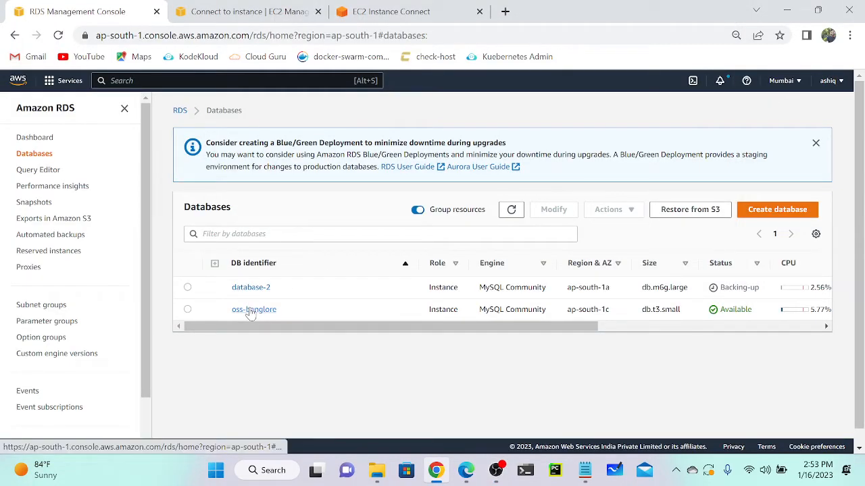
- Show the details page of the oss-banglore MySQL database instance
{"action": "left_click", "coordinate": [254, 310]}
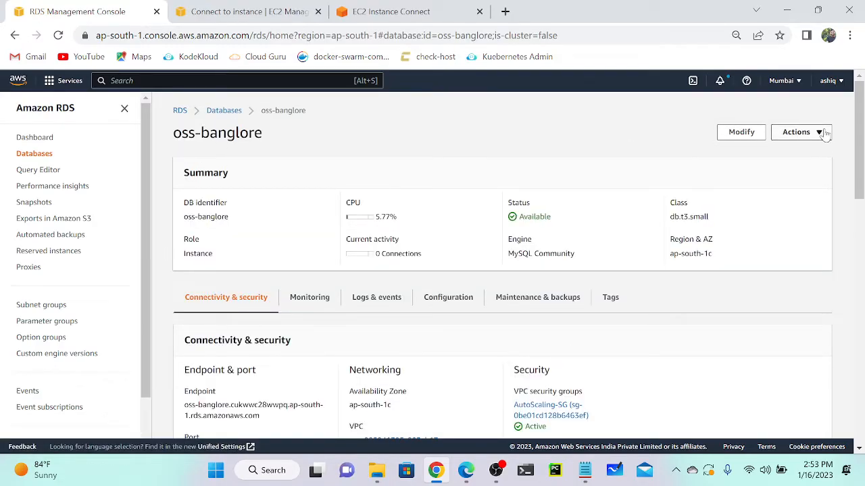
{"action": "left_click", "coordinate": [799, 132]}
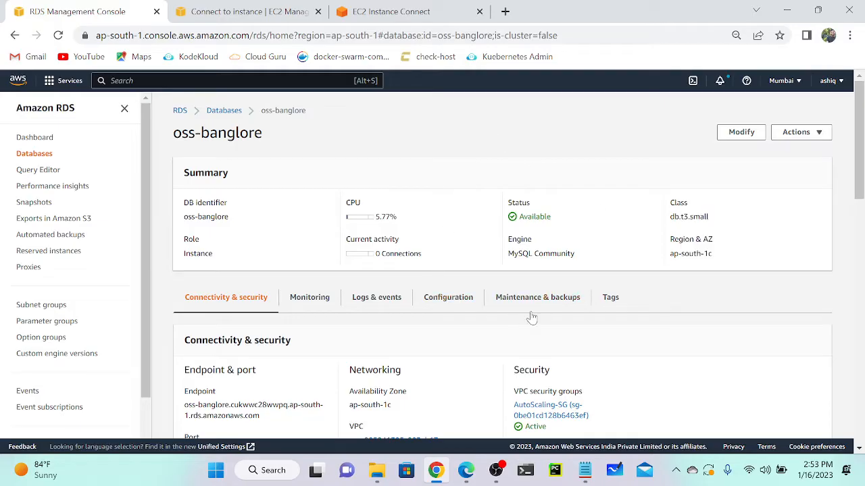
- Review oss-banglore's Maintenance & backups: 8-day automated backups and one automated snapshot
{"action": "left_click", "coordinate": [537, 297]}
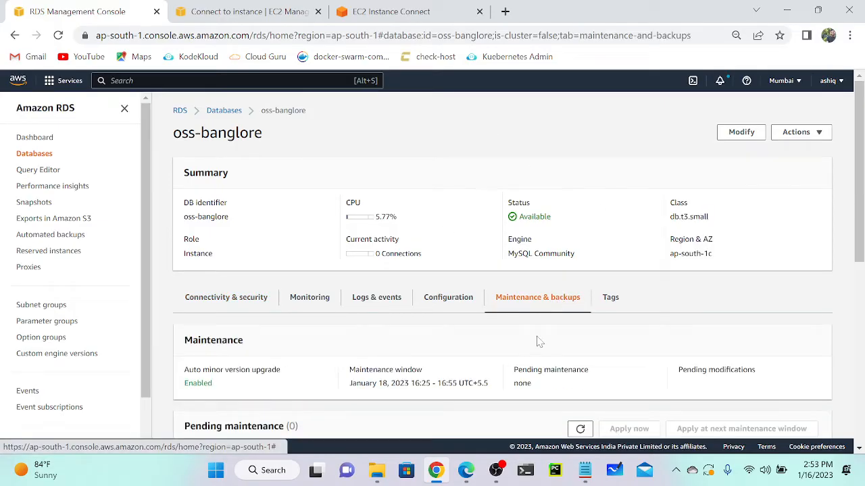
{"action": "scroll", "scroll_direction": "down", "scroll_amount": 3}
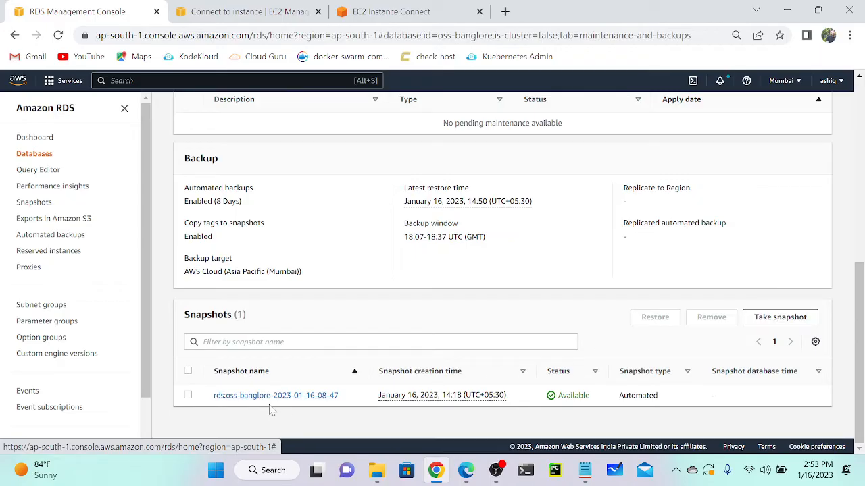
{"action": "mouse_move", "coordinate": [233, 412]}
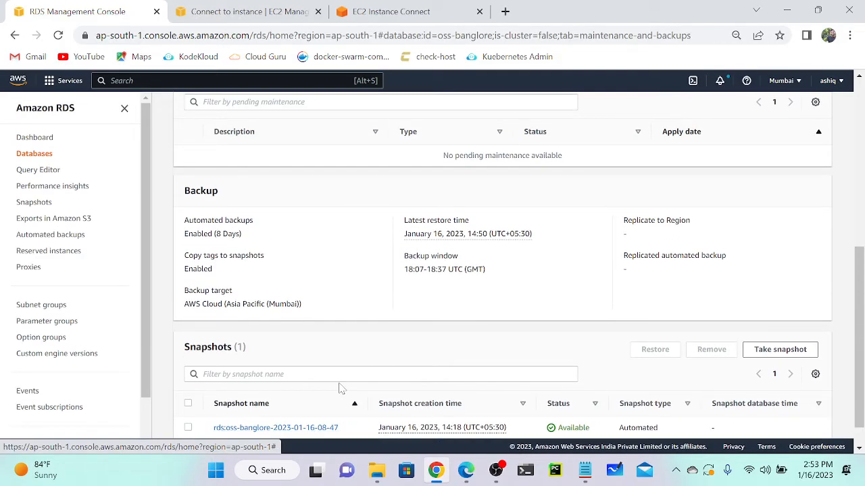
{"action": "mouse_move", "coordinate": [506, 303]}
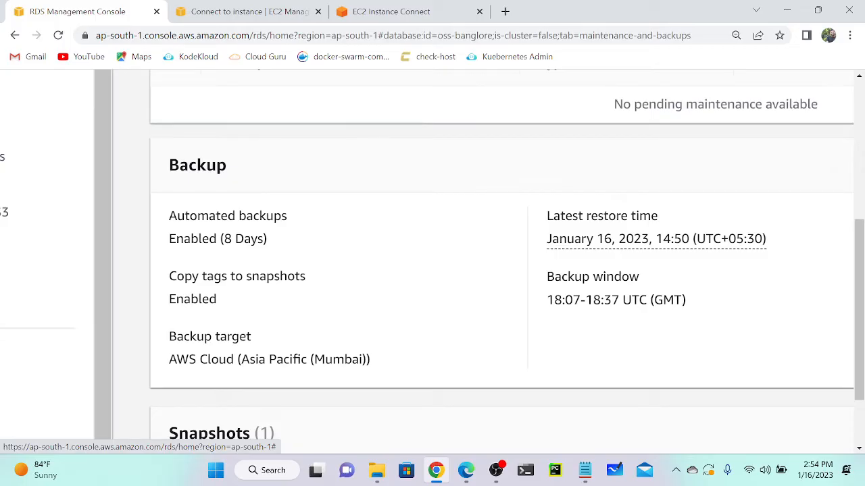
{"action": "mouse_move", "coordinate": [651, 251]}
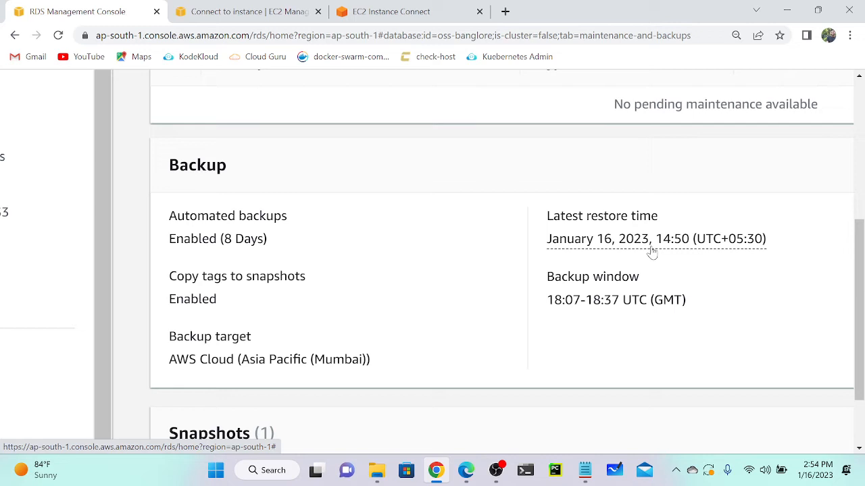
{"action": "mouse_move", "coordinate": [677, 249]}
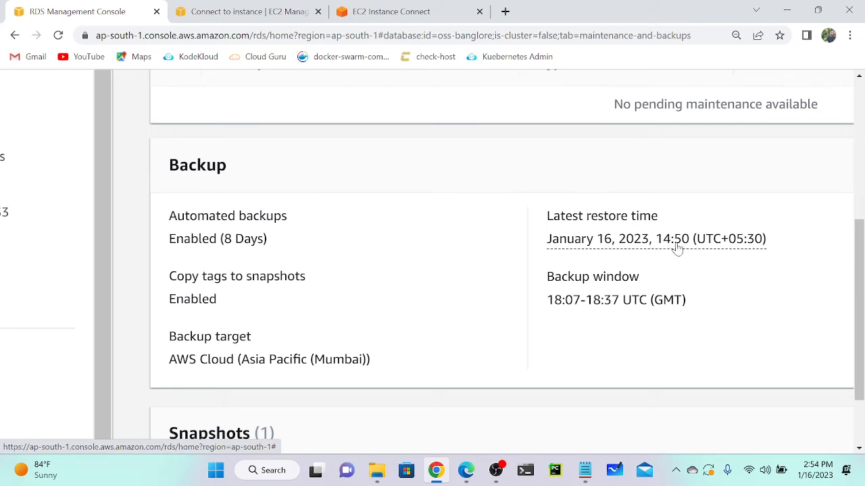
{"action": "mouse_move", "coordinate": [696, 249]}
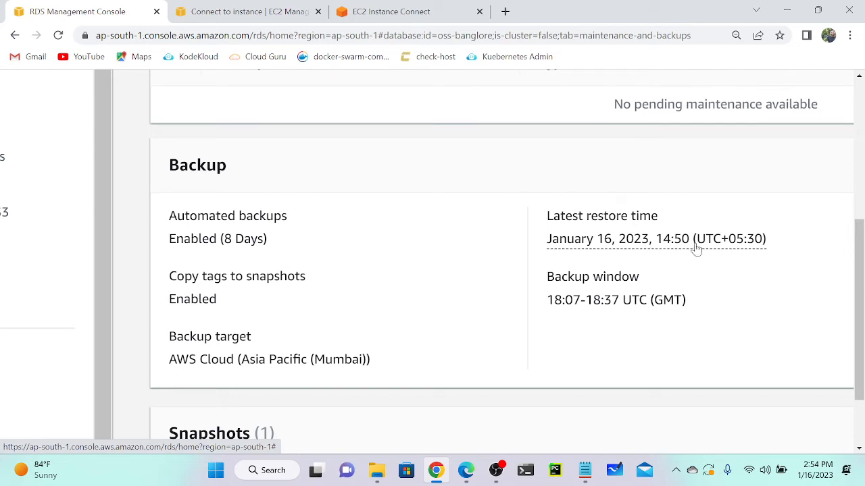